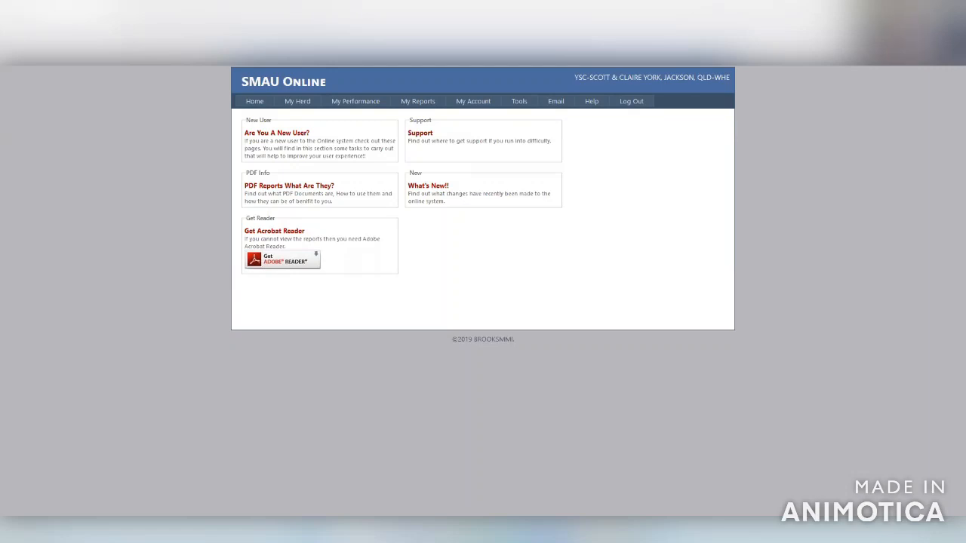
mouse_move(440, 78)
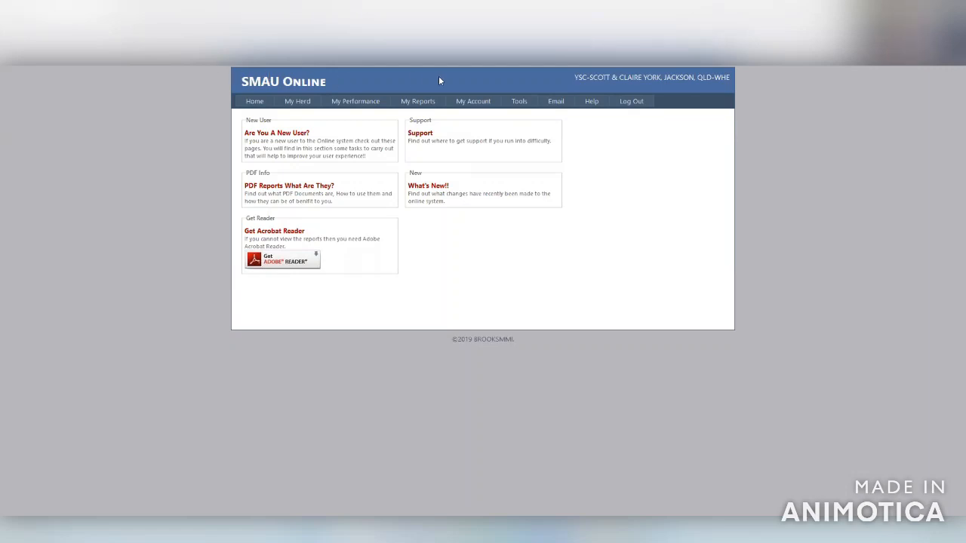
Show the Tools menu dropdown from the home page's top navigation bar.
left_click(519, 100)
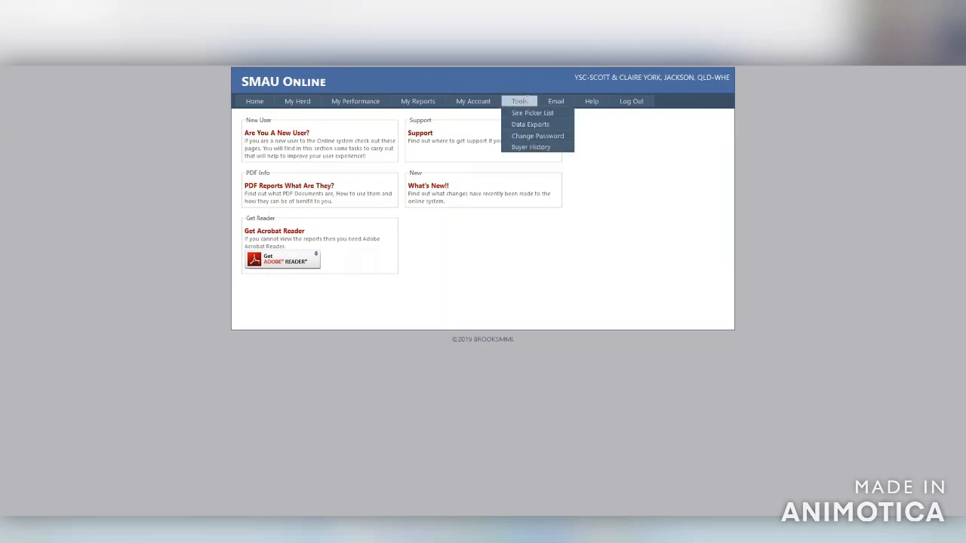
Add Casa Toro Rockhampton R71 to the Sire Picker List by entering sire ID YSCPR71.
left_click(529, 112)
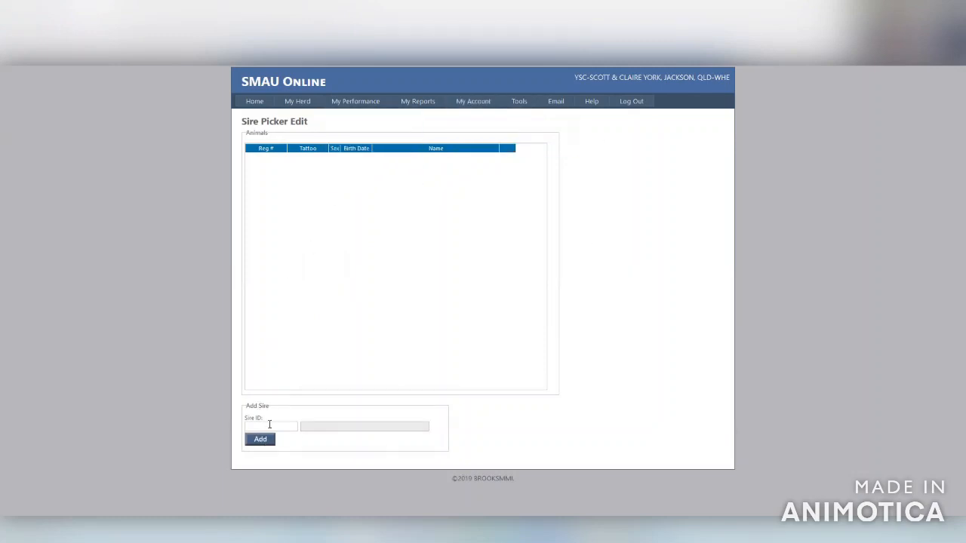
type("Y")
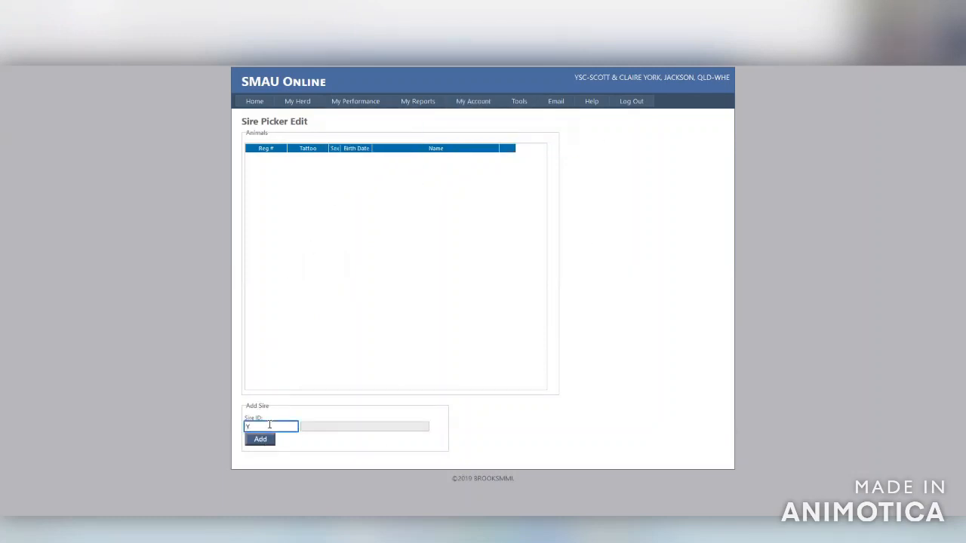
type("SCP")
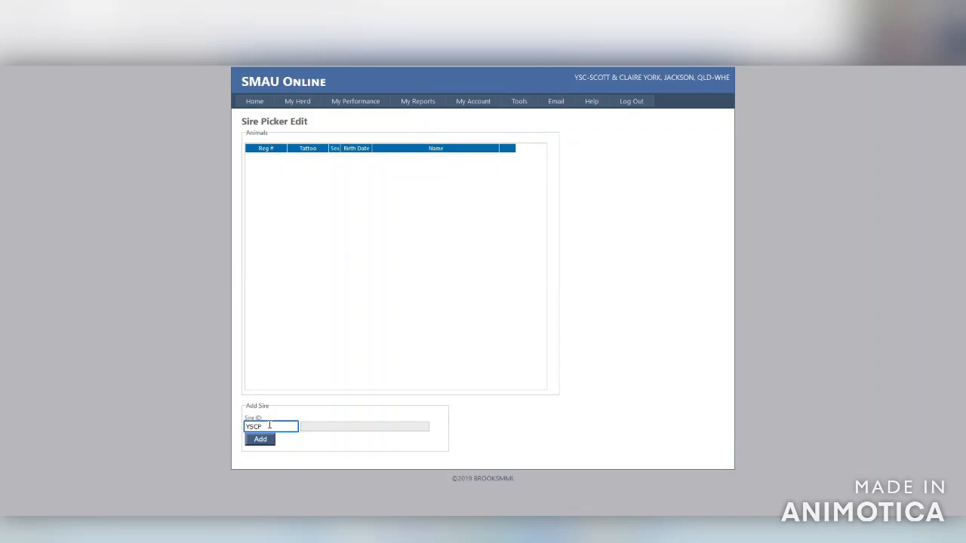
type("R71")
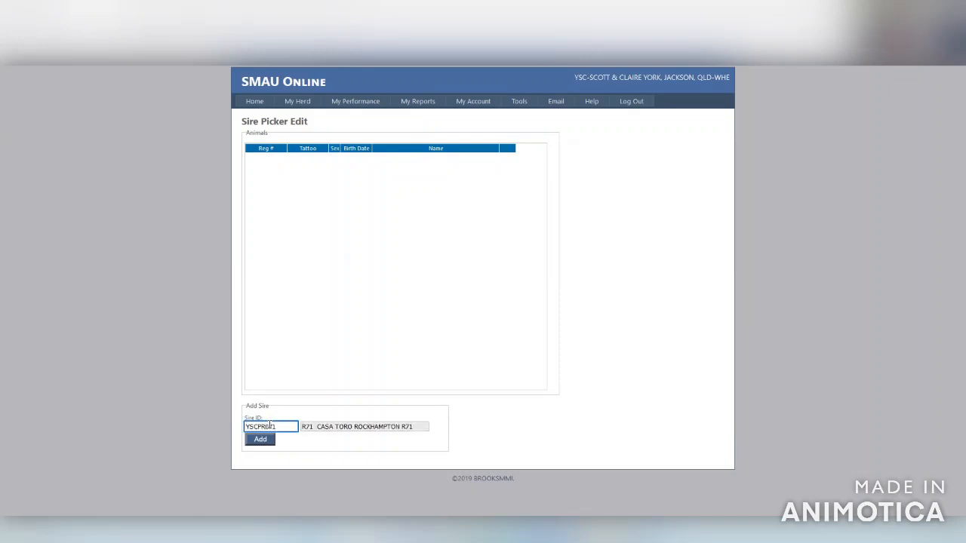
left_click(260, 439)
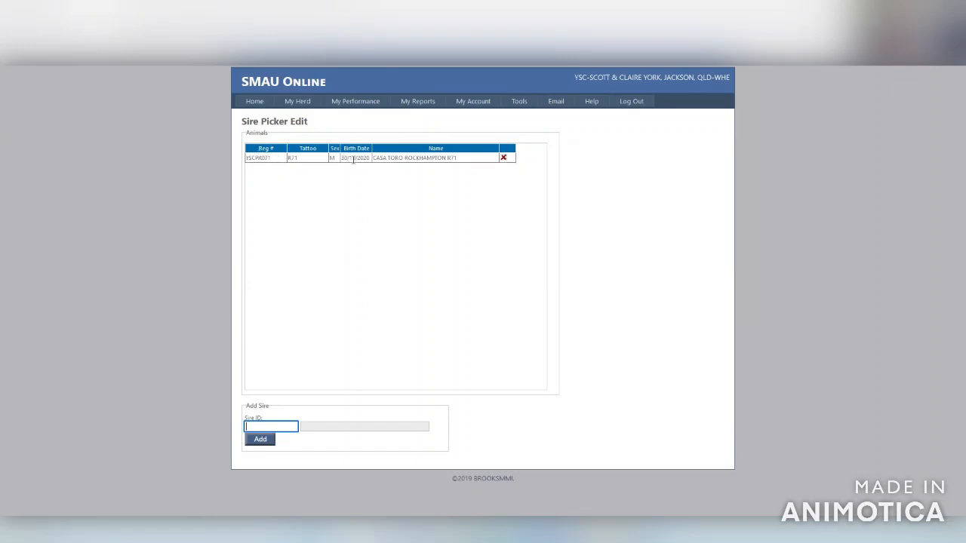
mouse_move(469, 163)
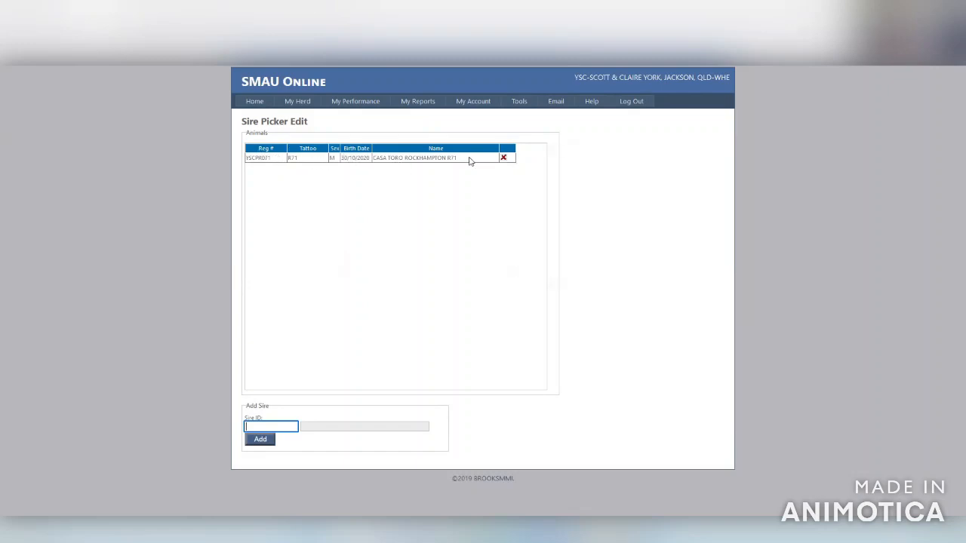
mouse_move(502, 159)
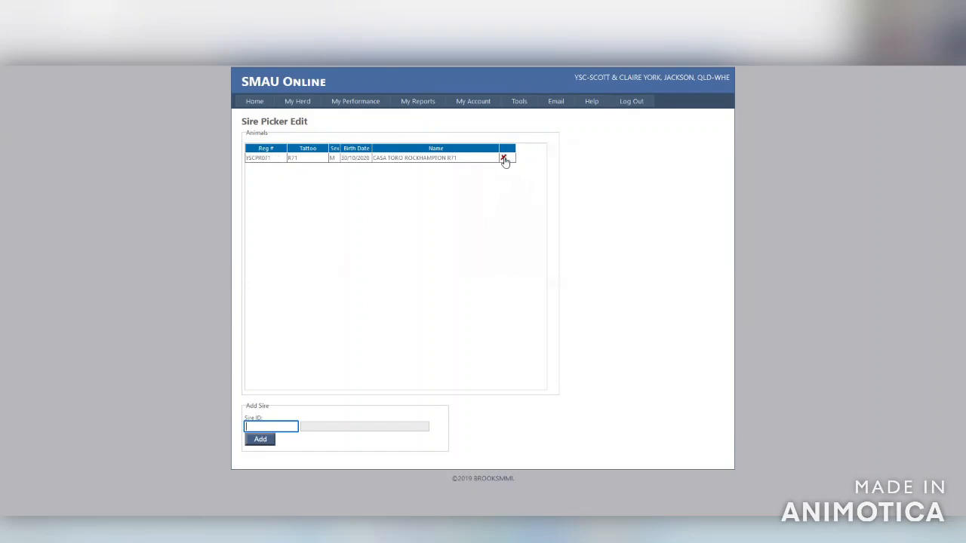
Delete the Casa Toro Rockhampton R71 row from the Animals table.
left_click(502, 158)
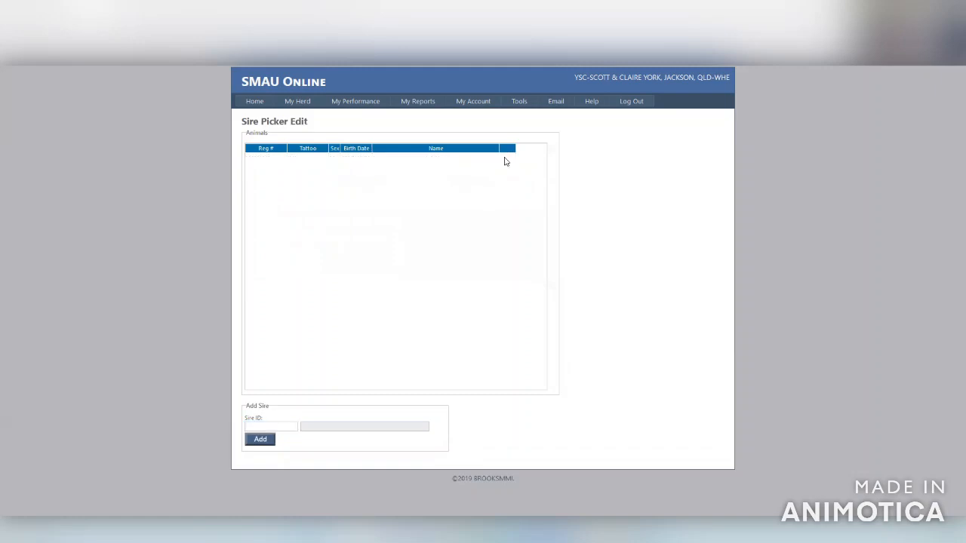
Start a new My Calving record under My Performance and focus its Sire ID field.
left_click(355, 101)
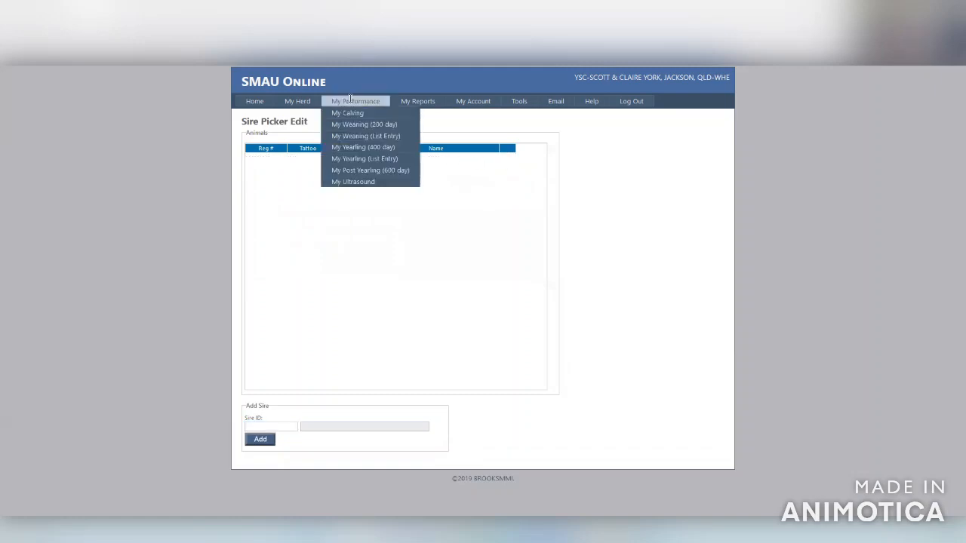
left_click(349, 113)
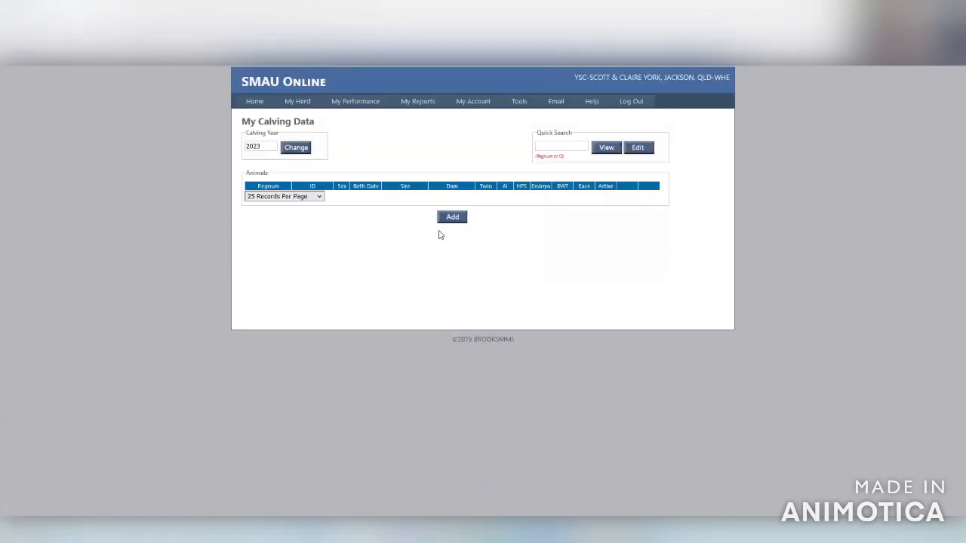
left_click(452, 216)
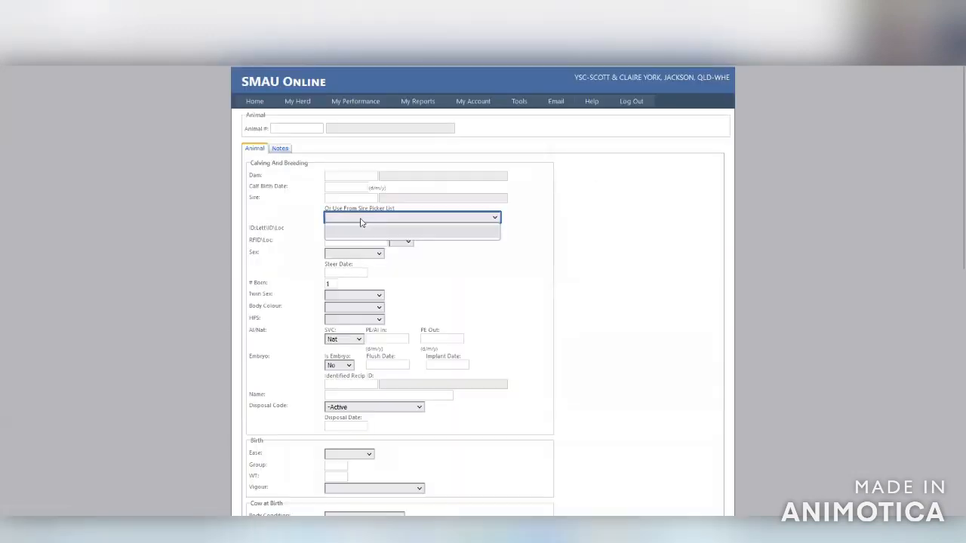
mouse_move(396, 221)
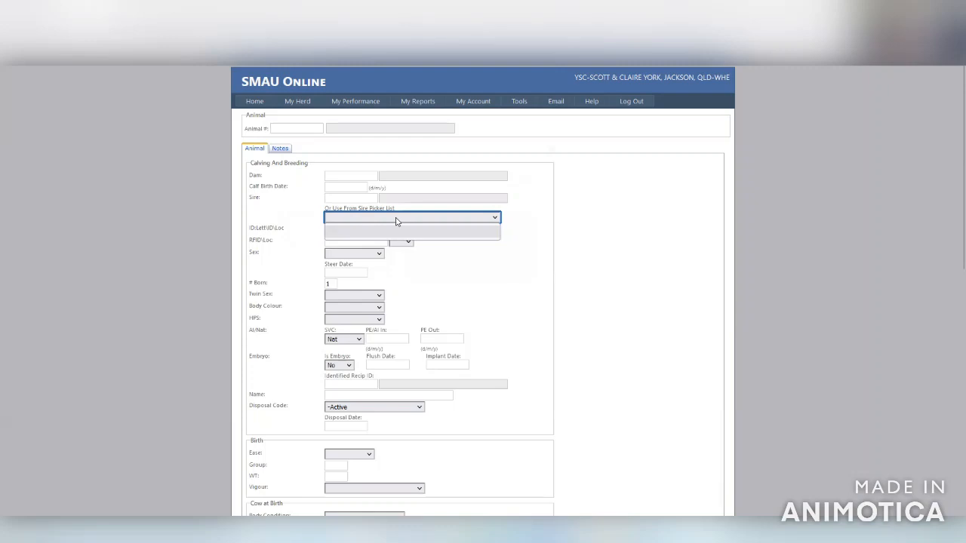
left_click(364, 197)
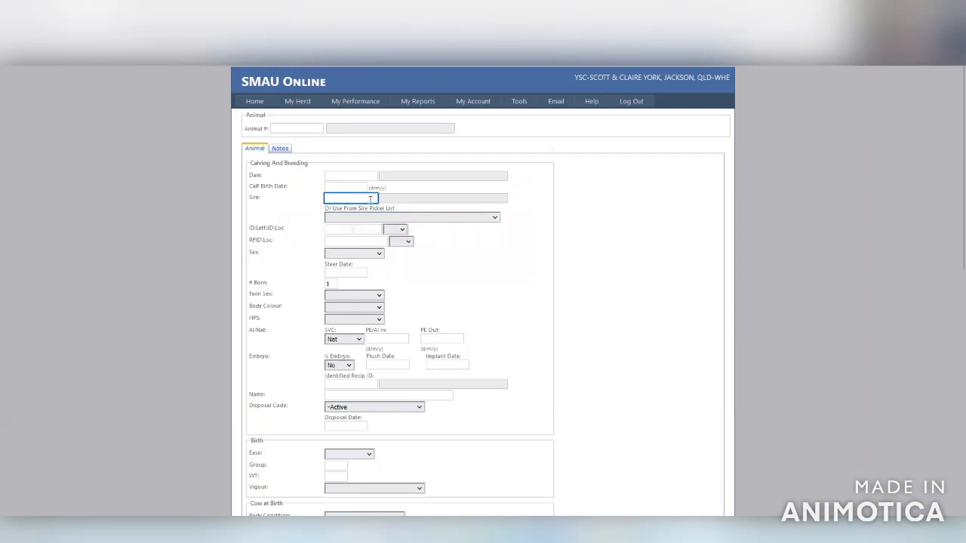